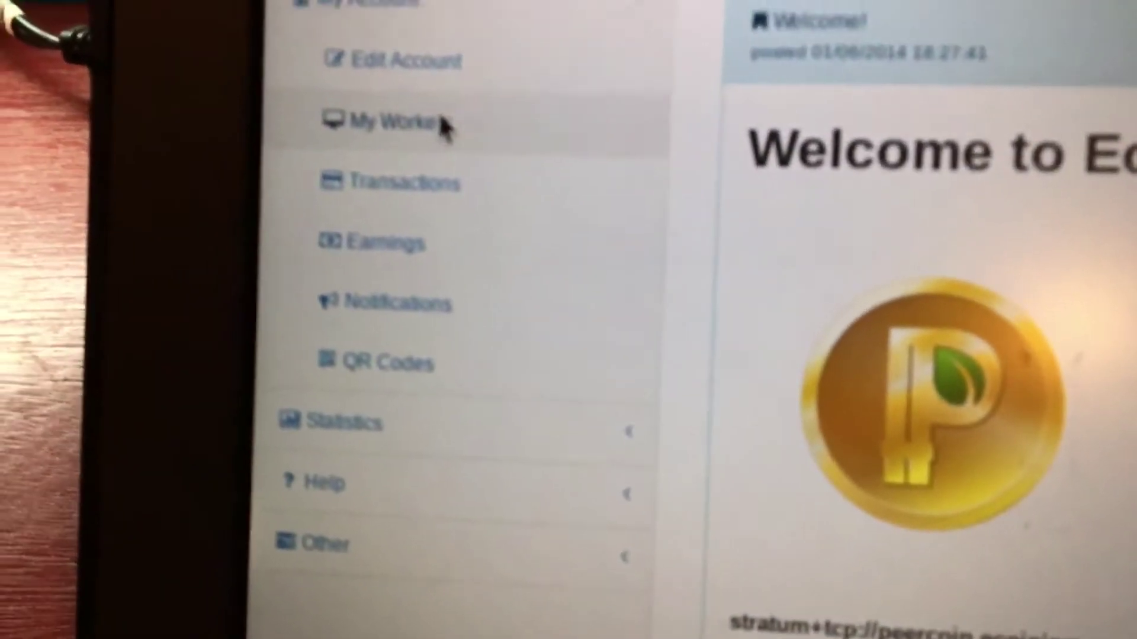
# - Check the worker list under My Workers, then view the Total PPC Earning Reports showing 0.73856321 PPC
pyautogui.click(394, 122)
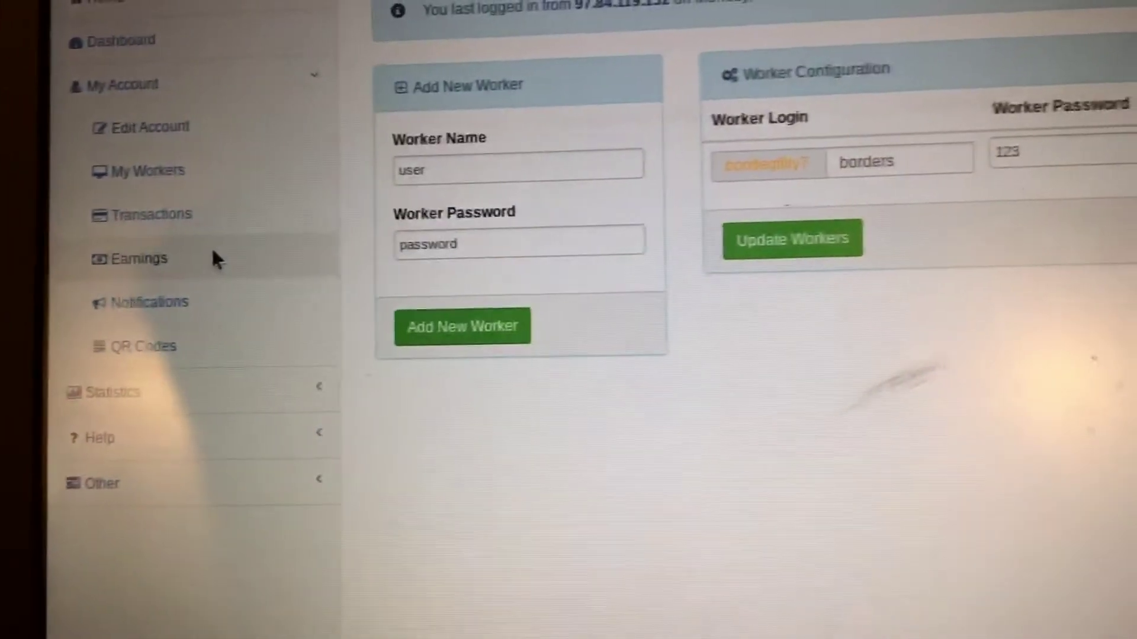
pyautogui.click(136, 259)
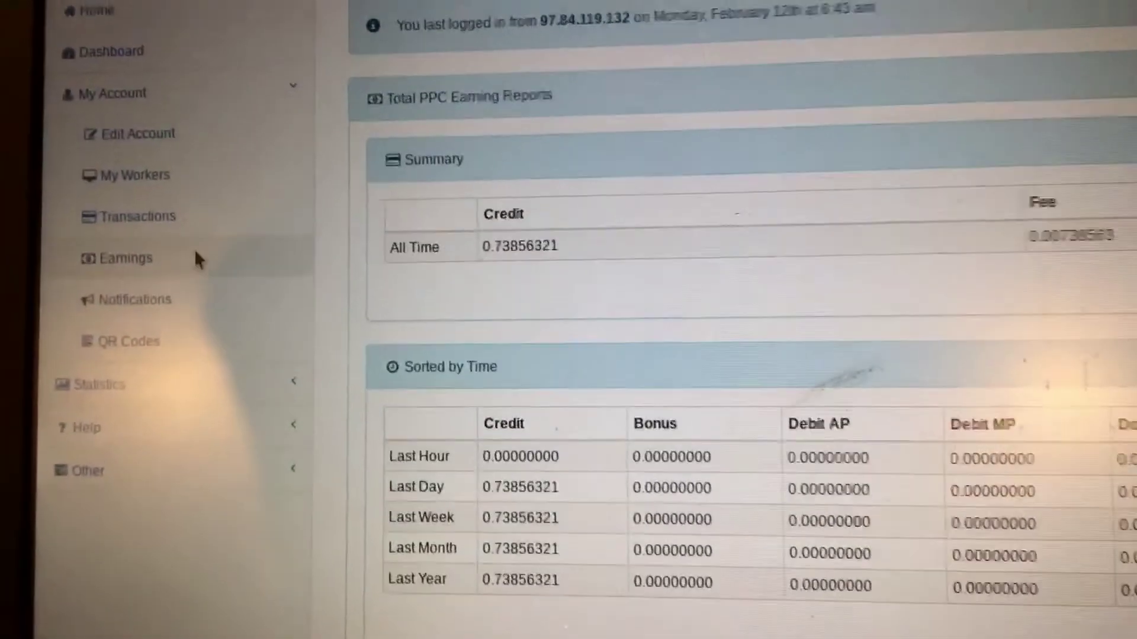